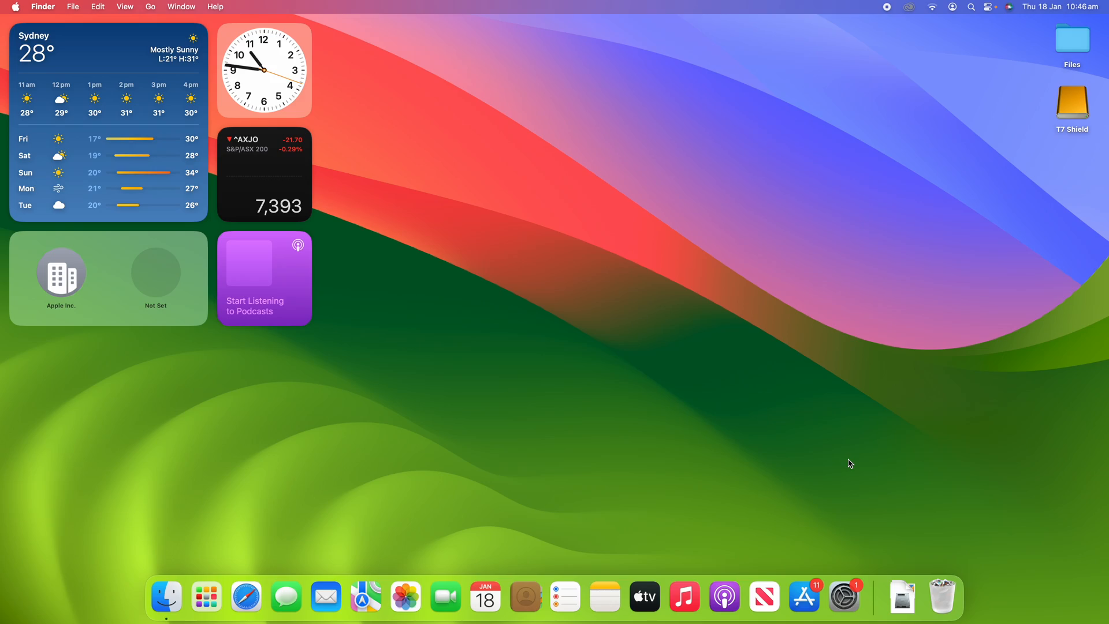
mouse_move(287, 490)
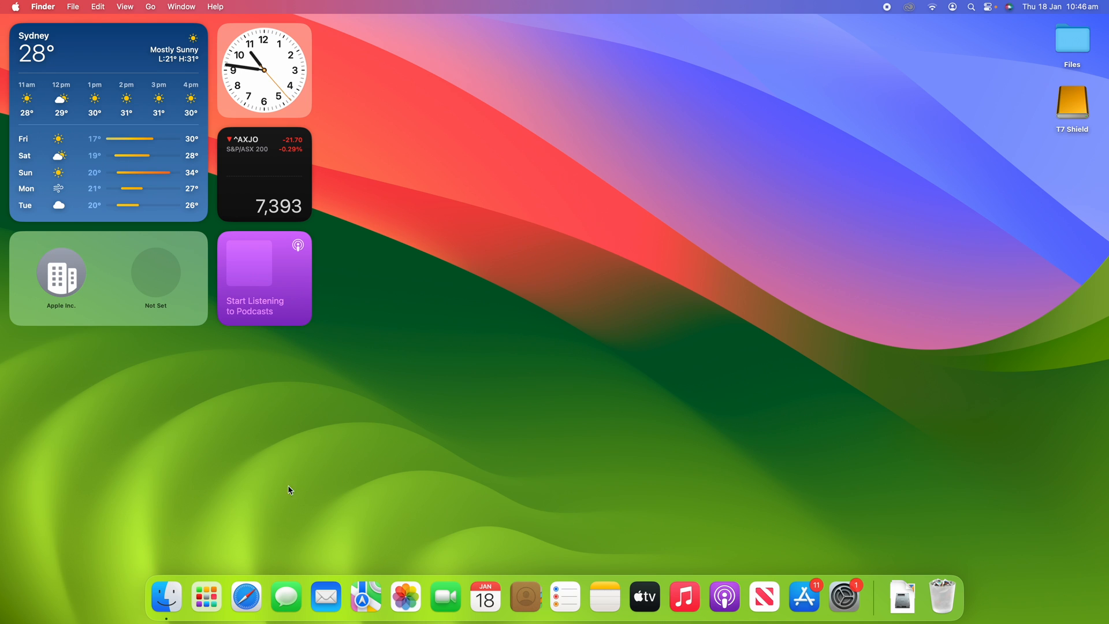
- Launch Safari and set up new tabs for Apple, Google, JB Hi-Fi and smh.com.au
click(245, 596)
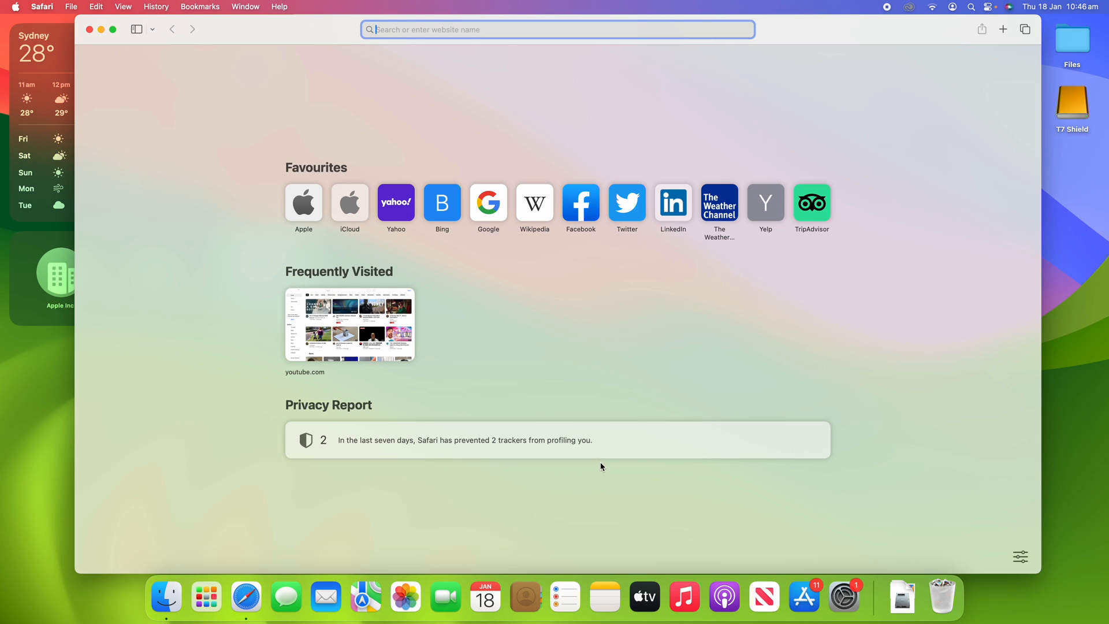
mouse_move(874, 375)
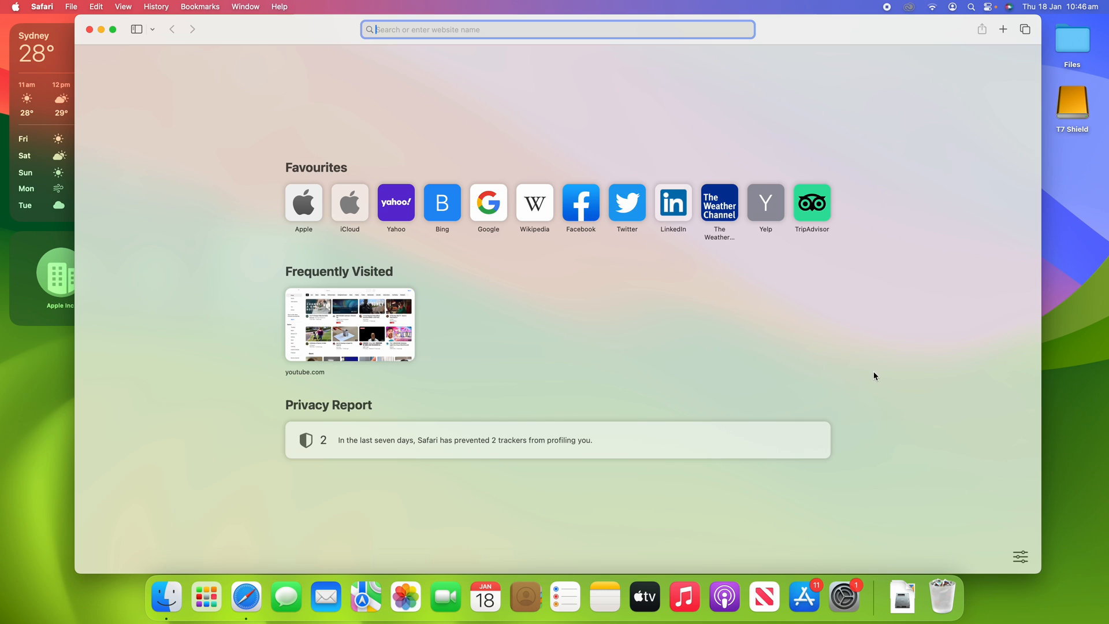
mouse_move(921, 362)
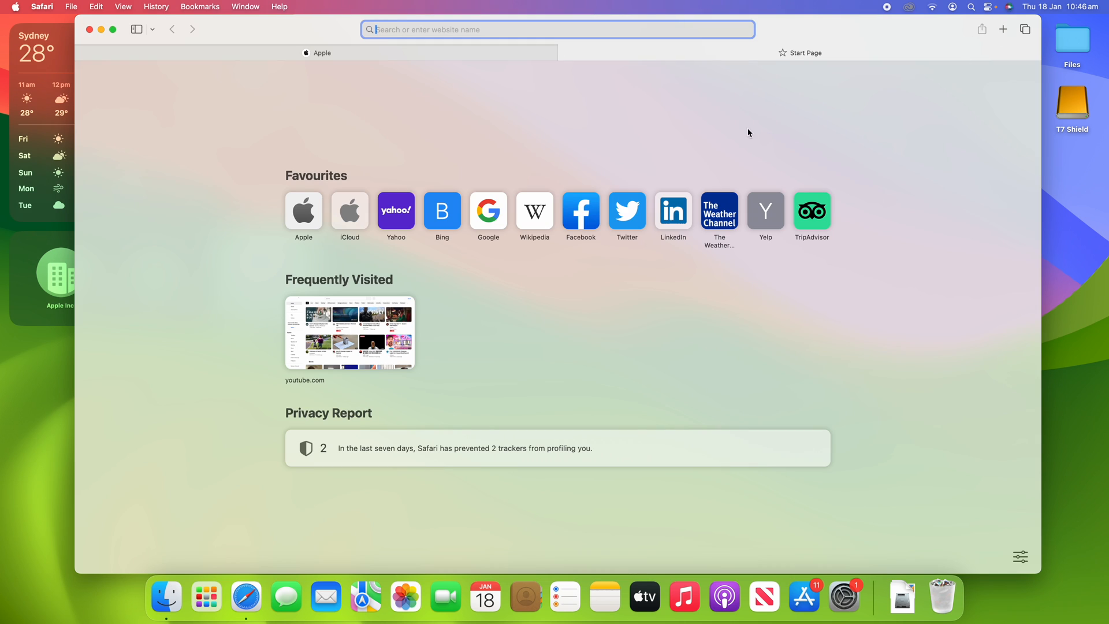
click(487, 211)
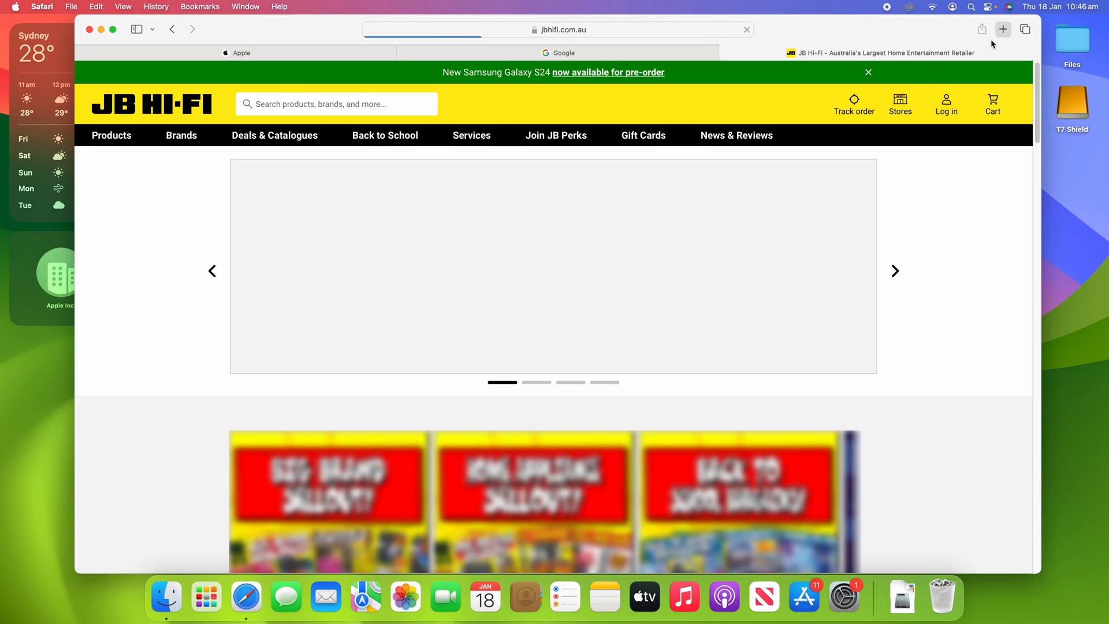
click(1002, 29)
text(sm)
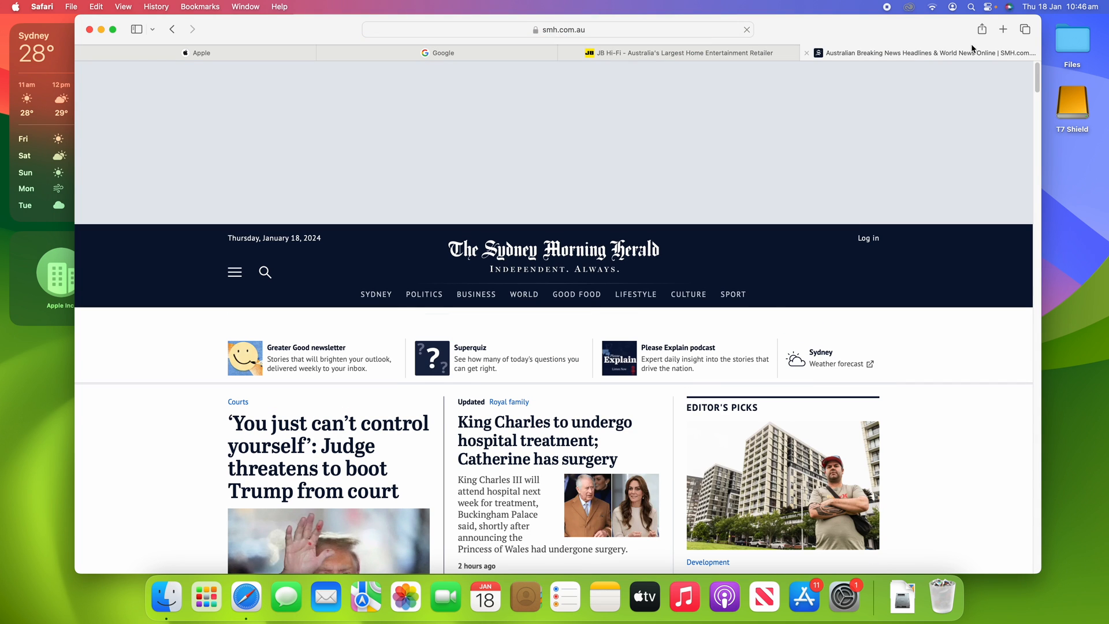
click(1003, 29)
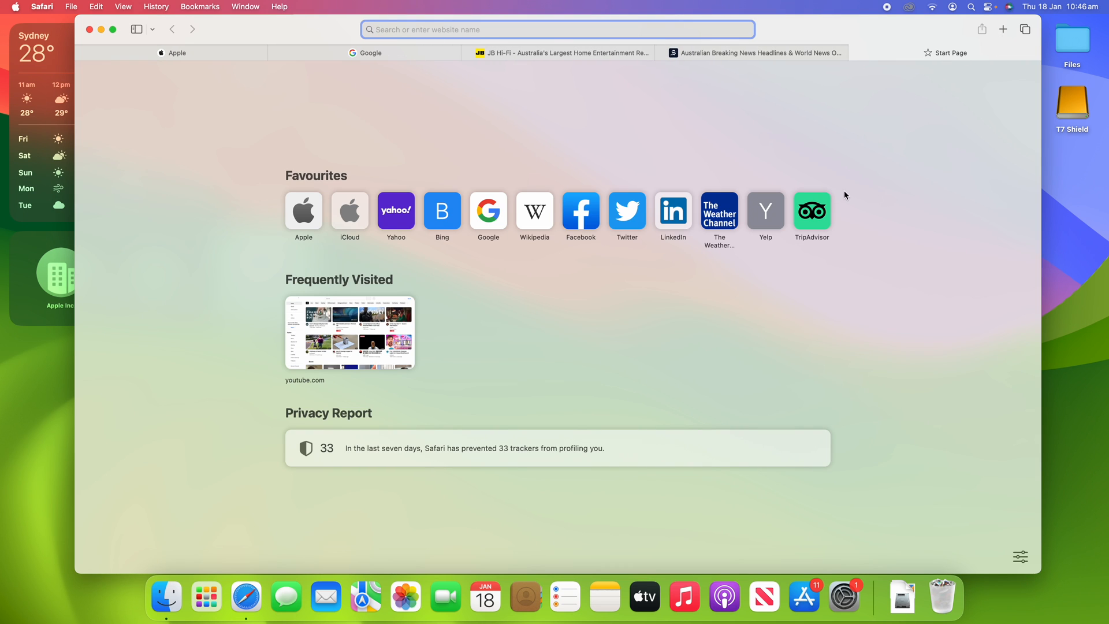
mouse_move(487, 93)
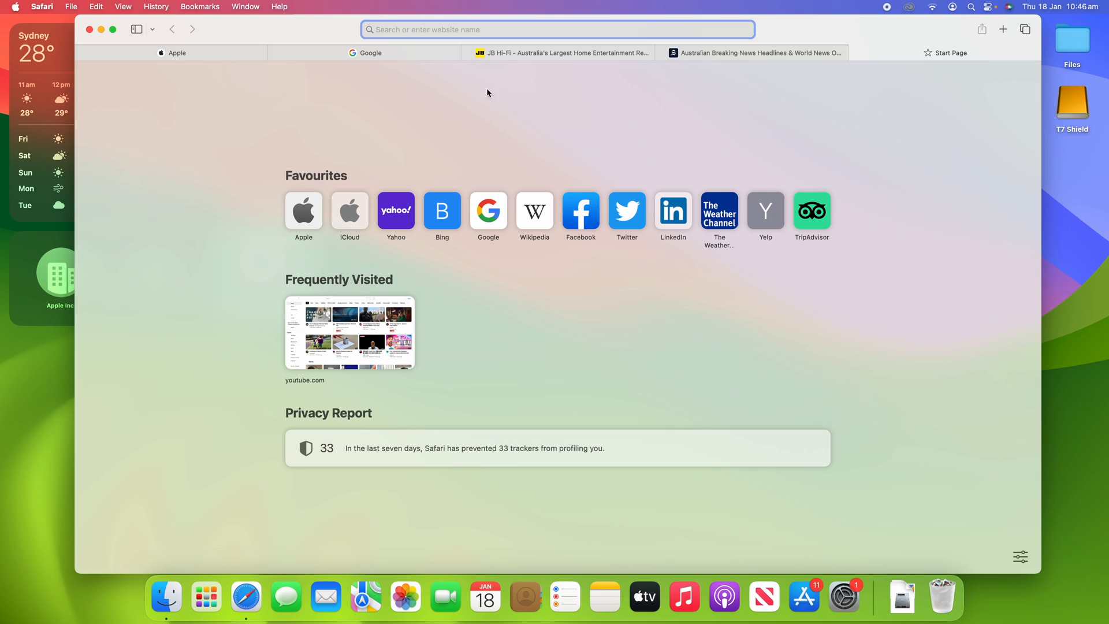
mouse_move(735, 134)
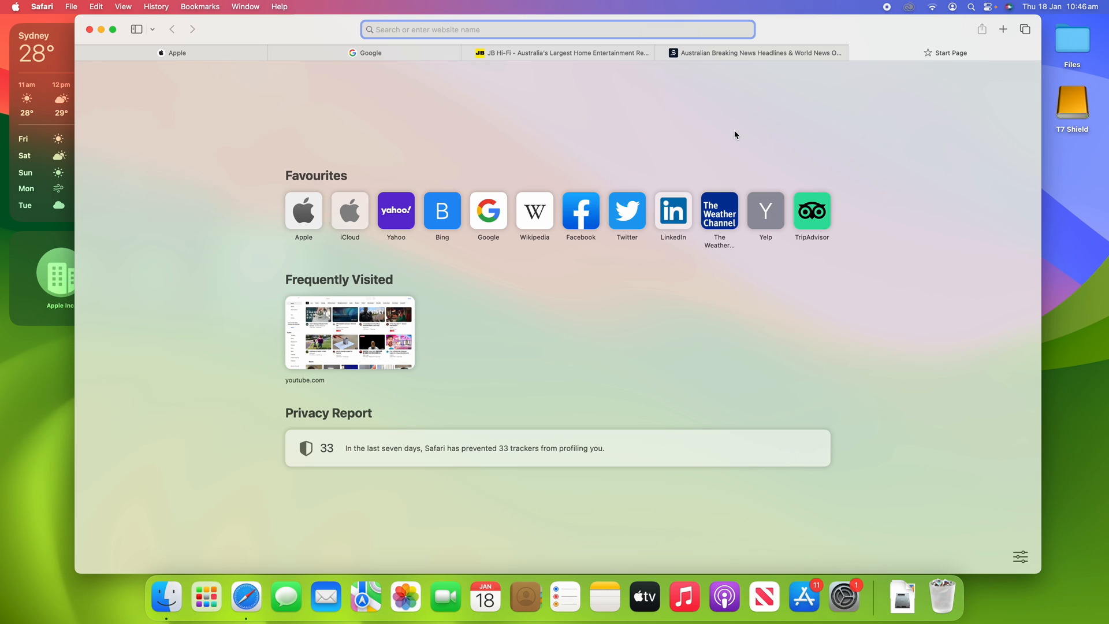
- Load Harvey Norman in the fifth tab from the 'harvey' address-bar suggestion
text(harvey)
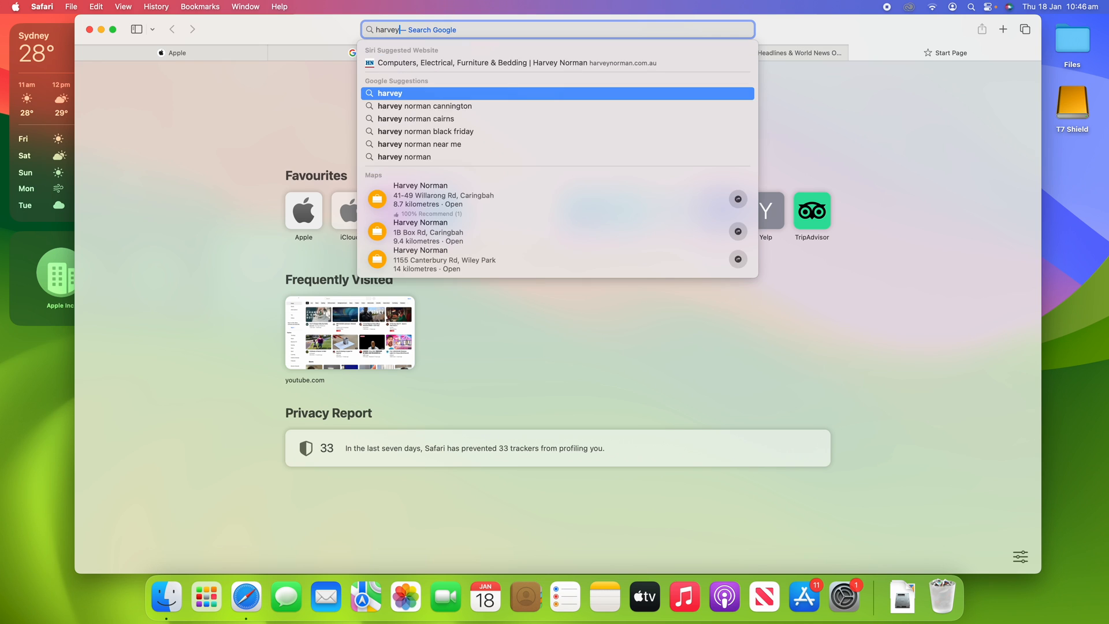
click(504, 62)
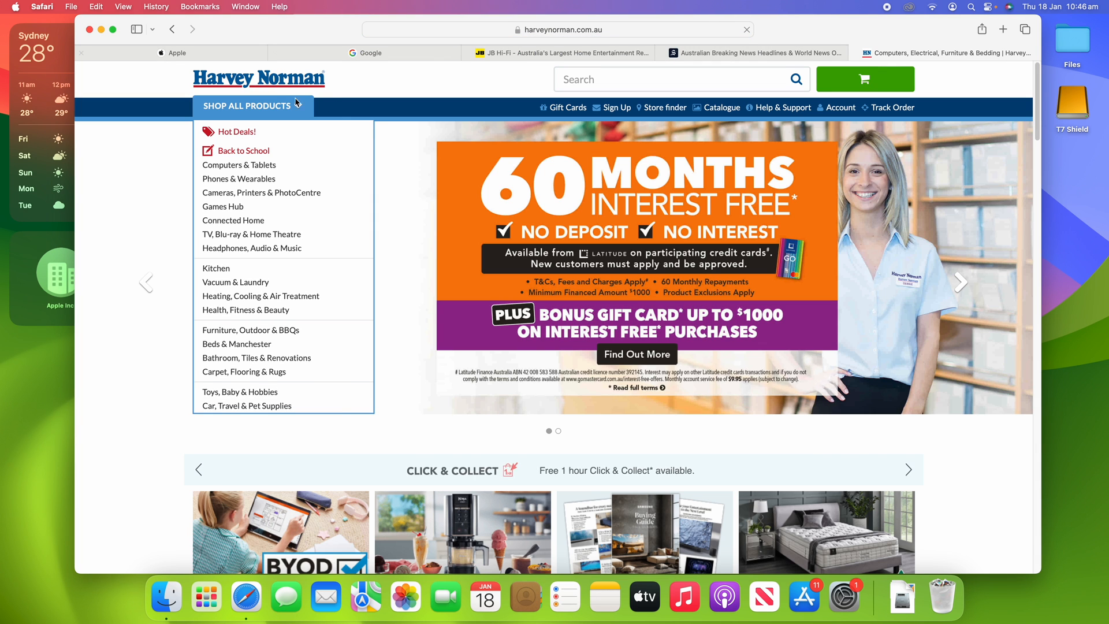
mouse_move(239, 165)
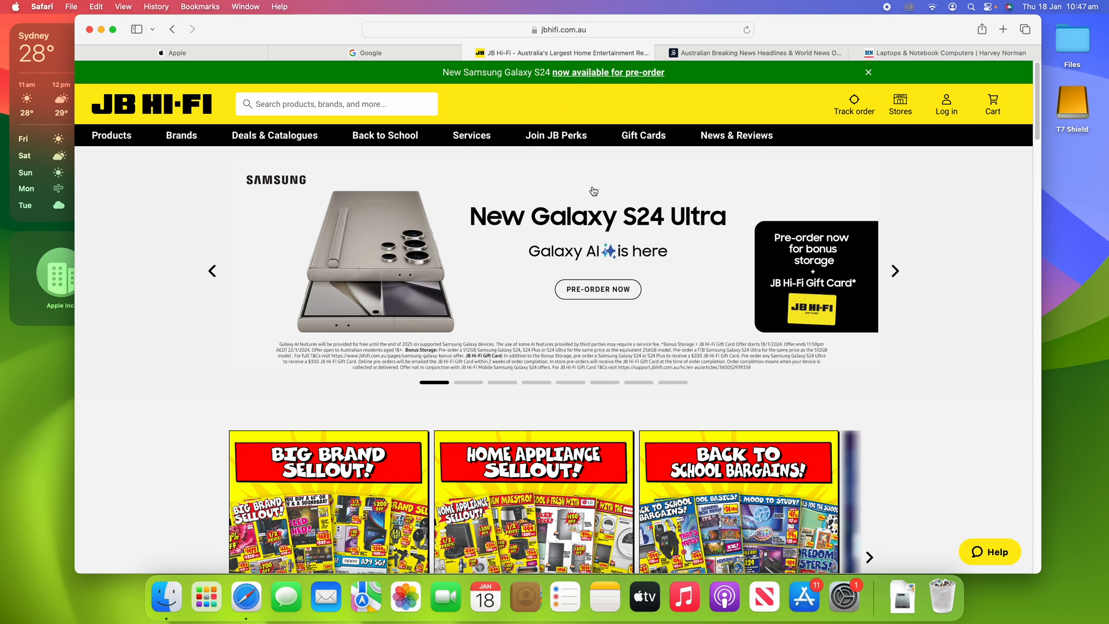
- Load JB Hi-Fi's Galaxy S24 Ultra pre-order page and Google's sign-in page in their tabs
click(597, 289)
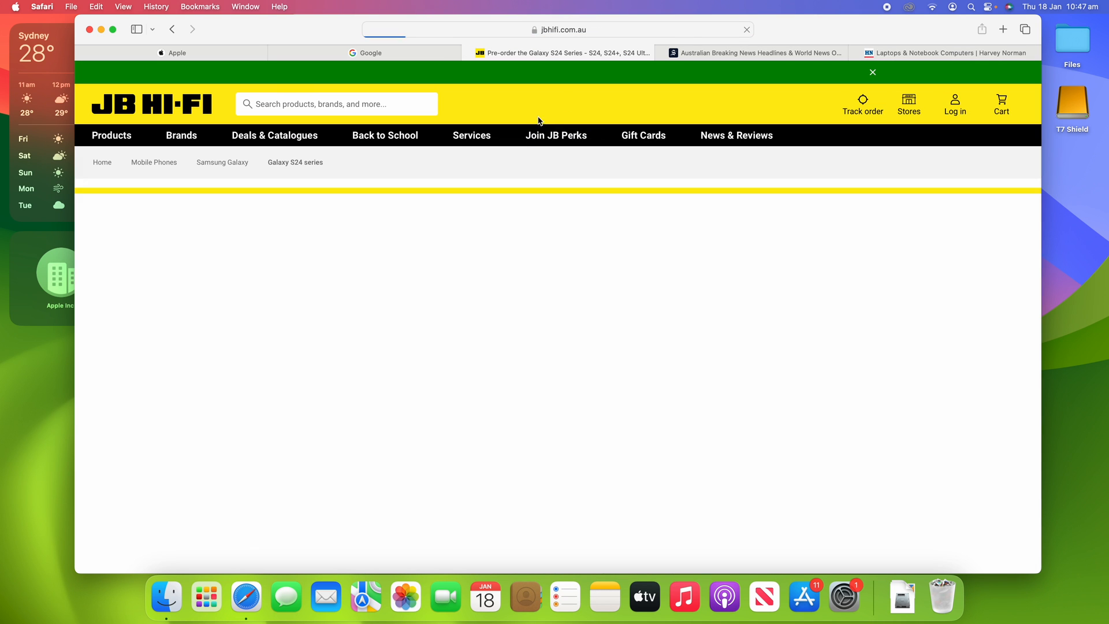
click(367, 52)
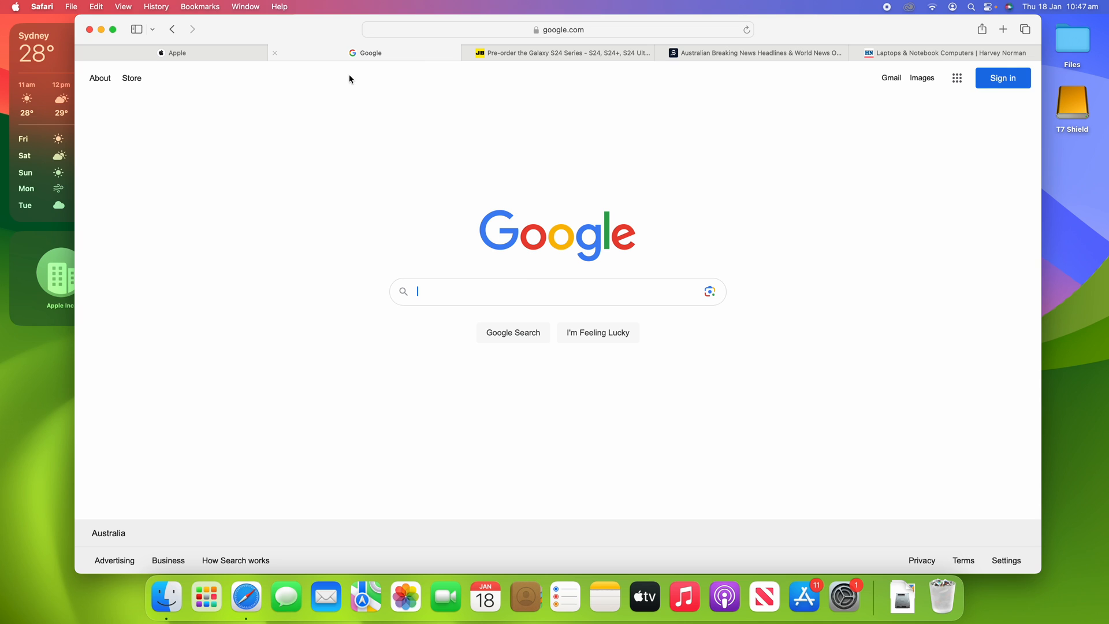
mouse_move(962, 102)
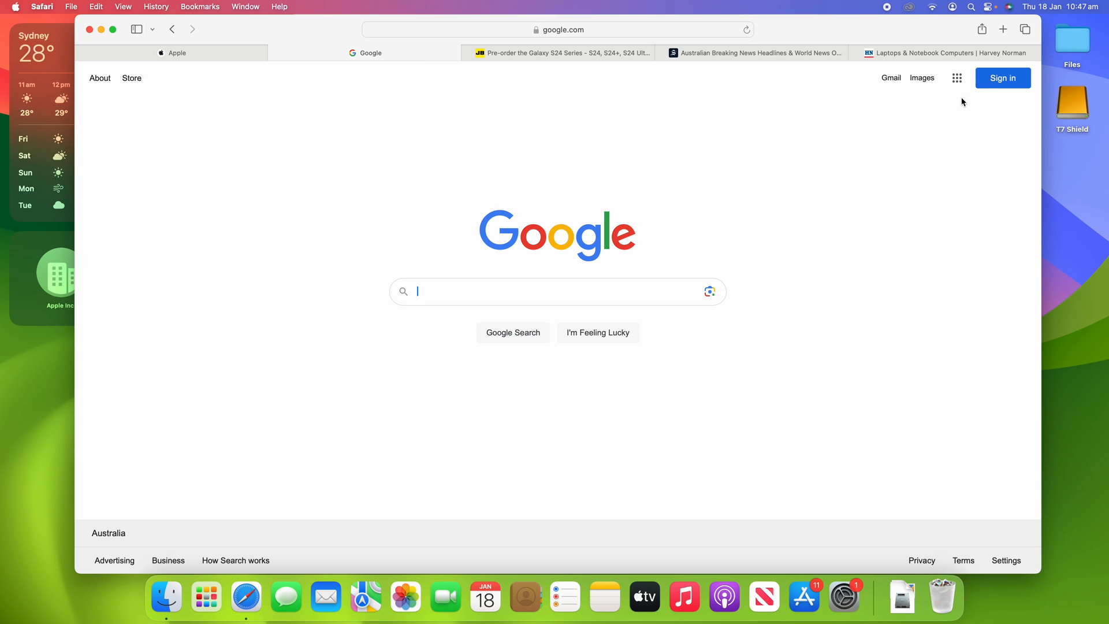
click(176, 52)
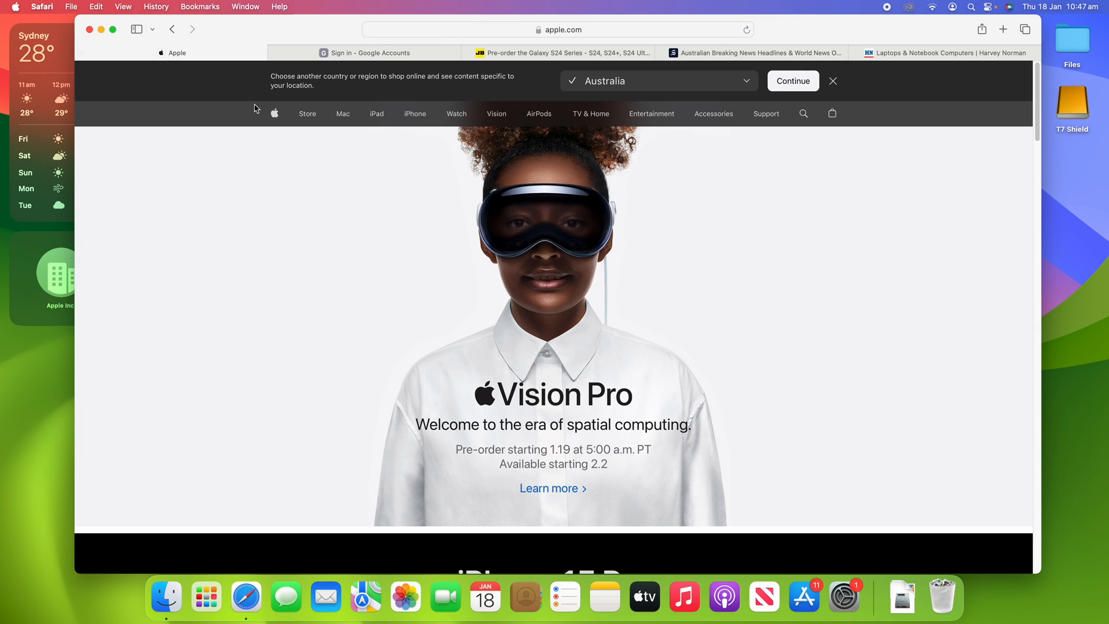
mouse_move(552, 487)
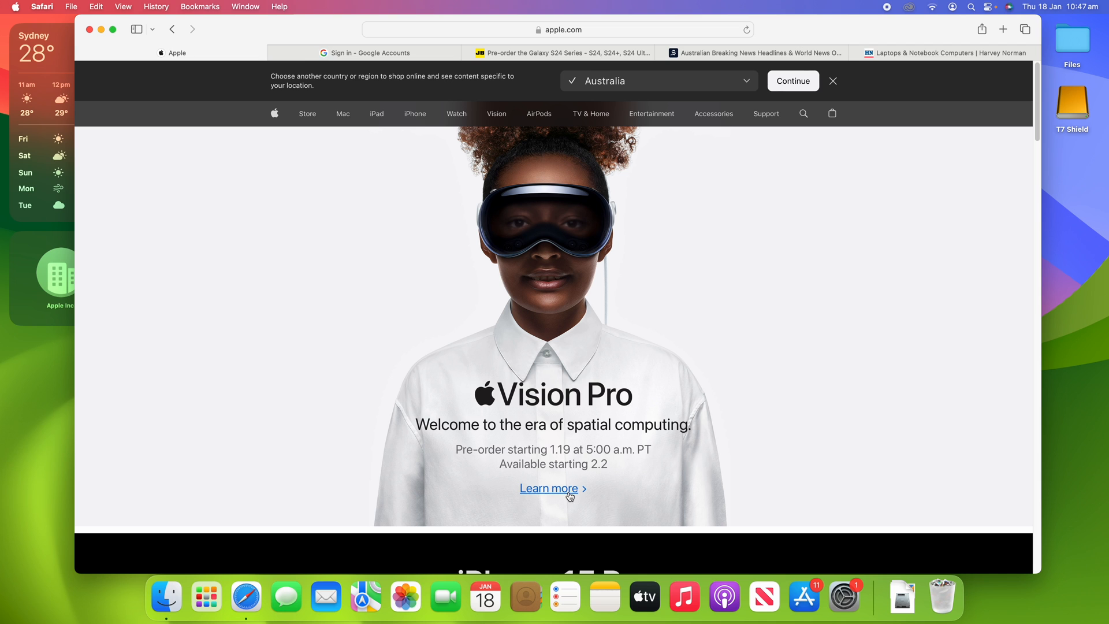
- Step through the SMH tab back to the Harvey Norman laptops page
scroll(down, 3)
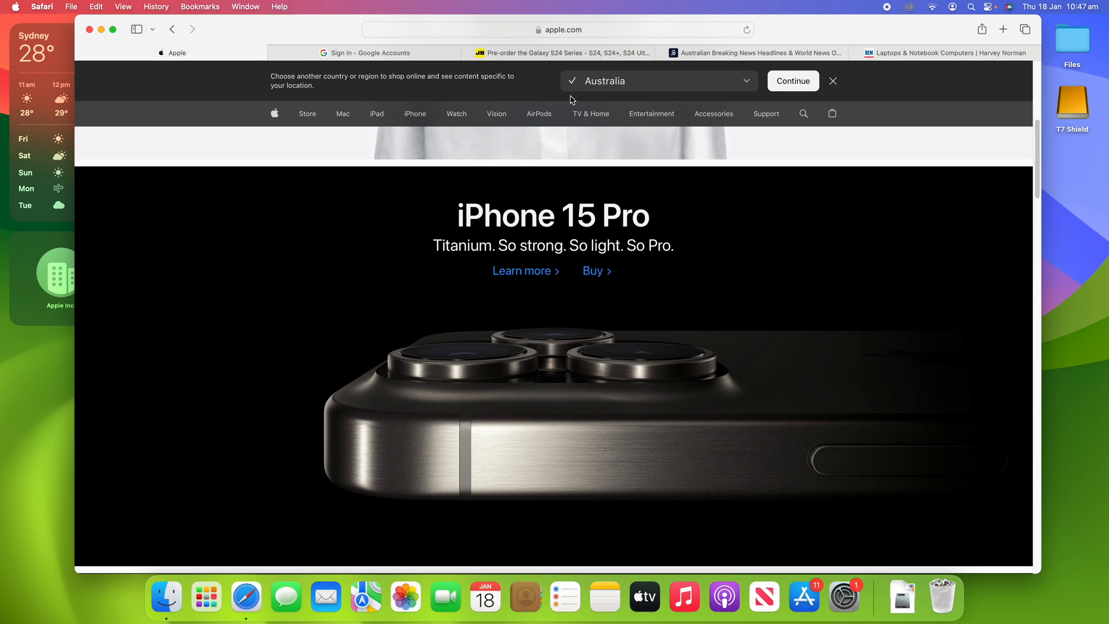
click(755, 52)
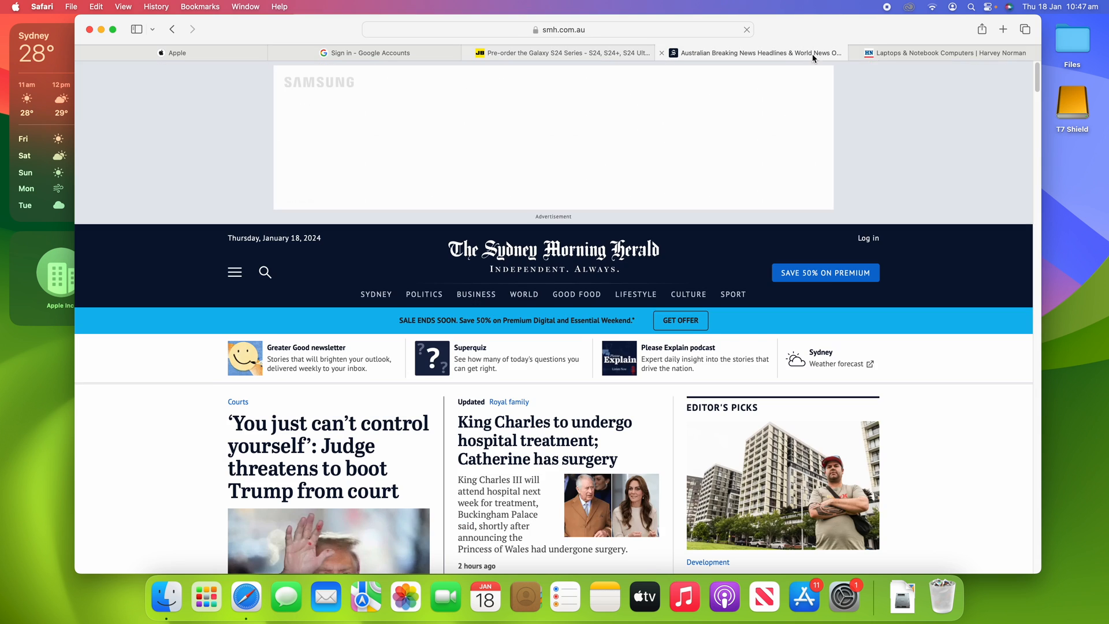
click(943, 52)
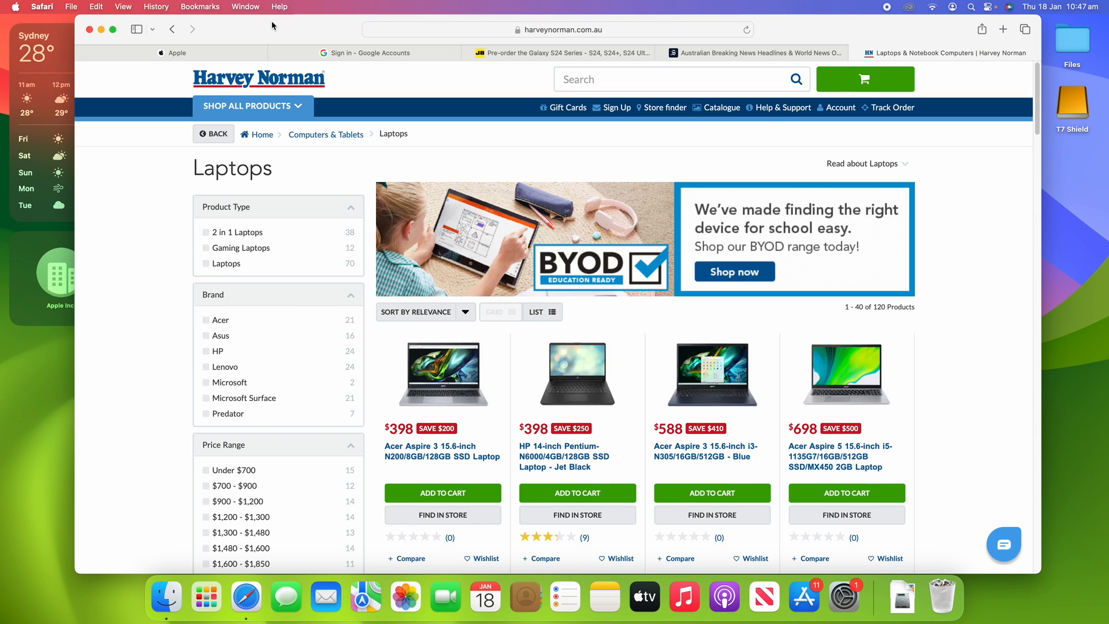
mouse_move(666, 173)
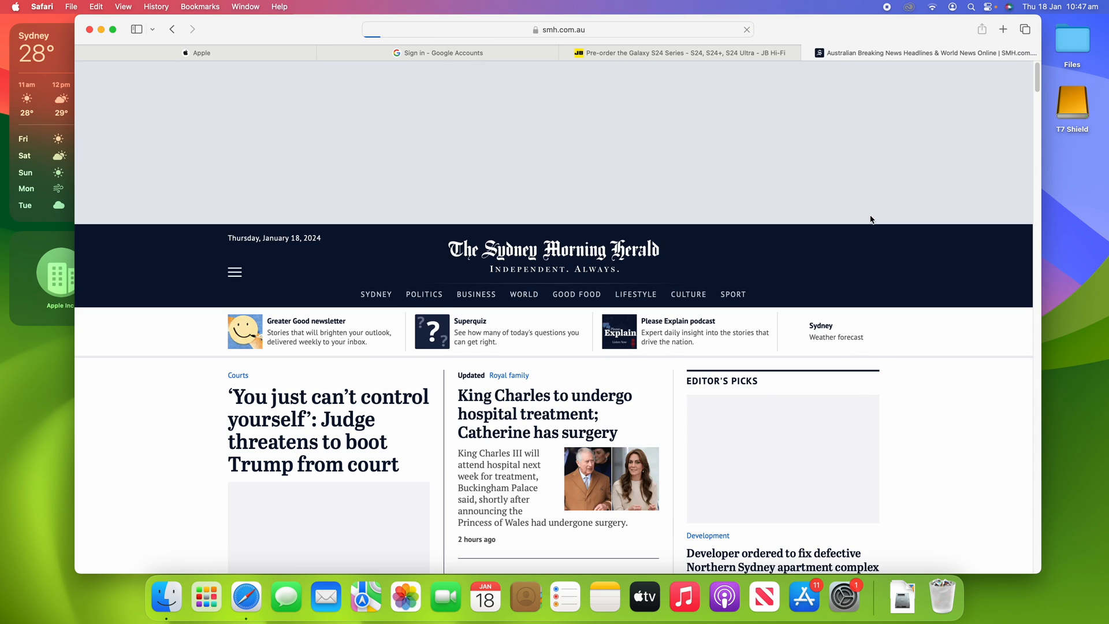
- Show the reopened Harvey Norman laptops tab as the fifth tab
click(947, 52)
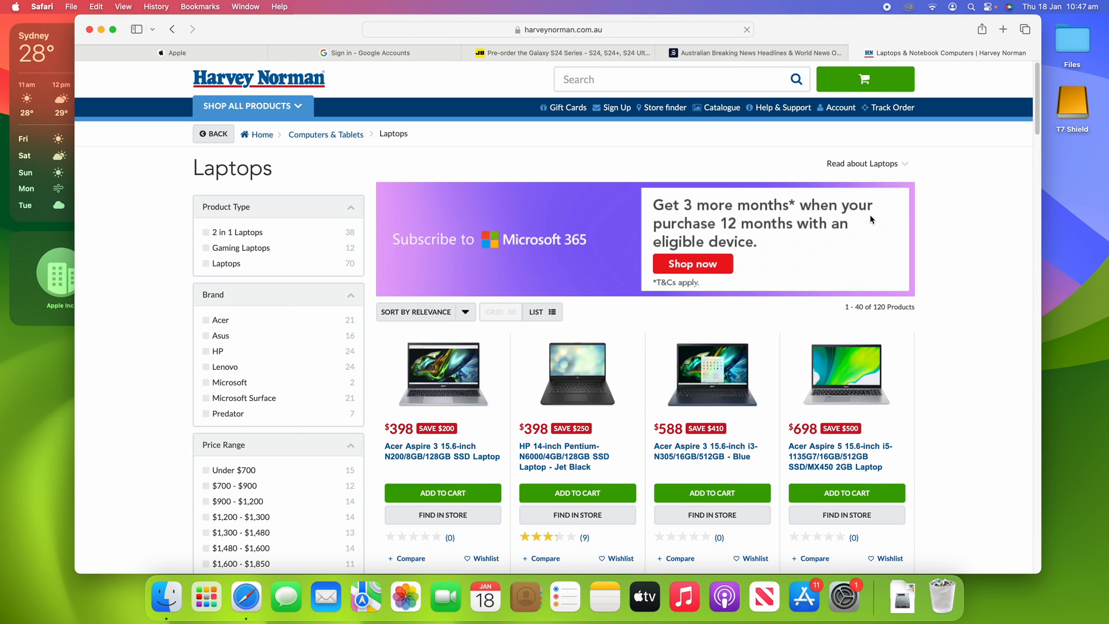
mouse_move(871, 219)
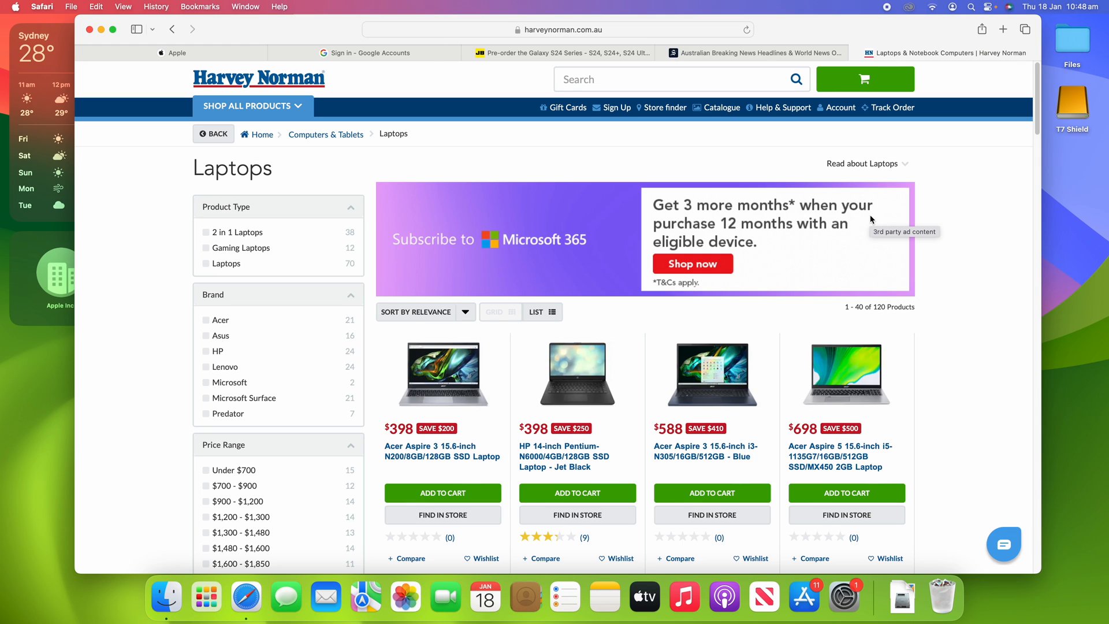
mouse_move(960, 211)
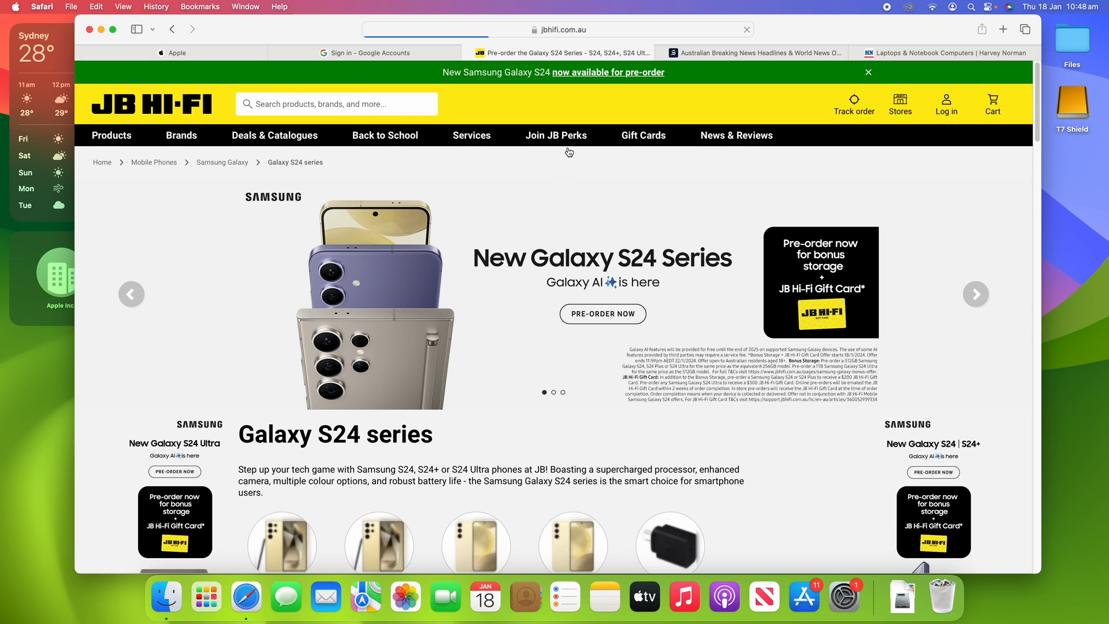
- Review the restored Harvey Norman laptops and JB Hi-Fi Galaxy S24 listings, then show the Apple page
click(944, 52)
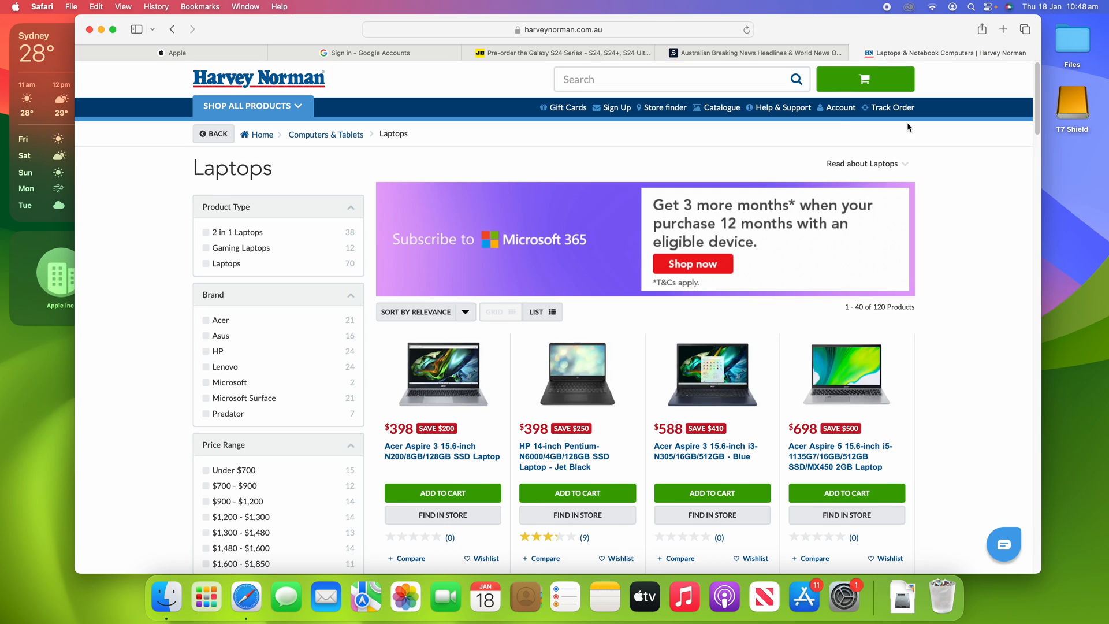
scroll(down, 3)
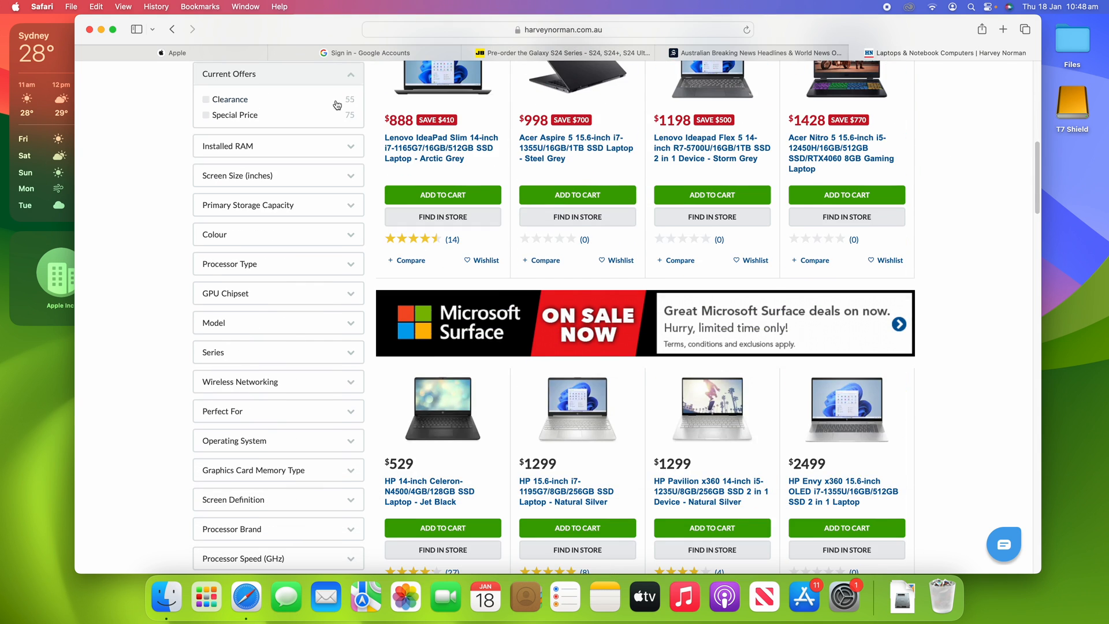
click(559, 52)
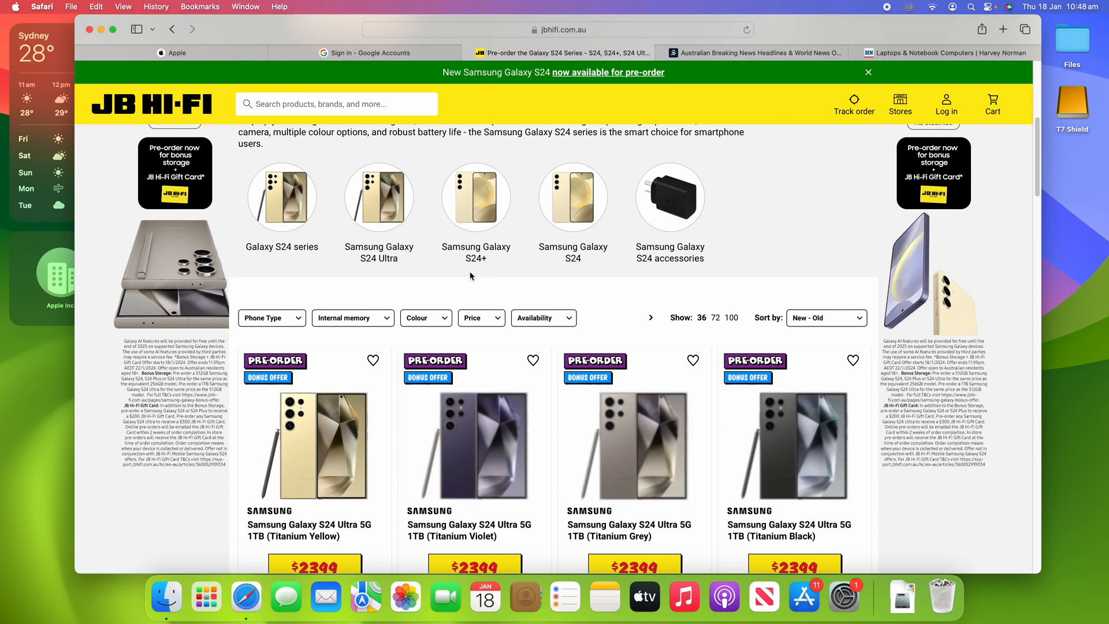
scroll(down, 3)
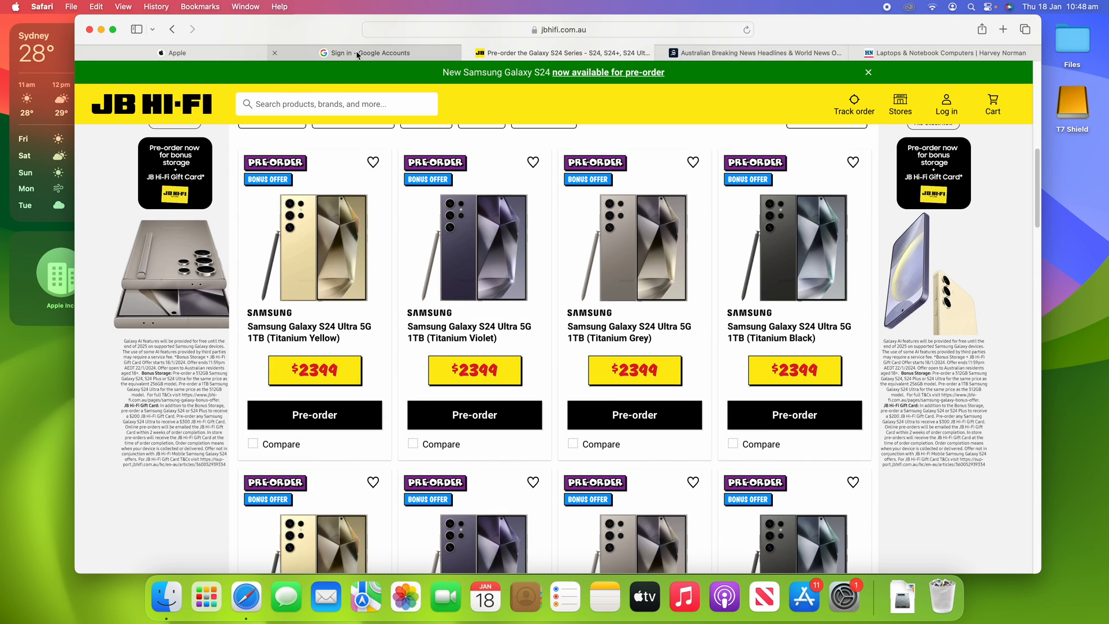
click(175, 52)
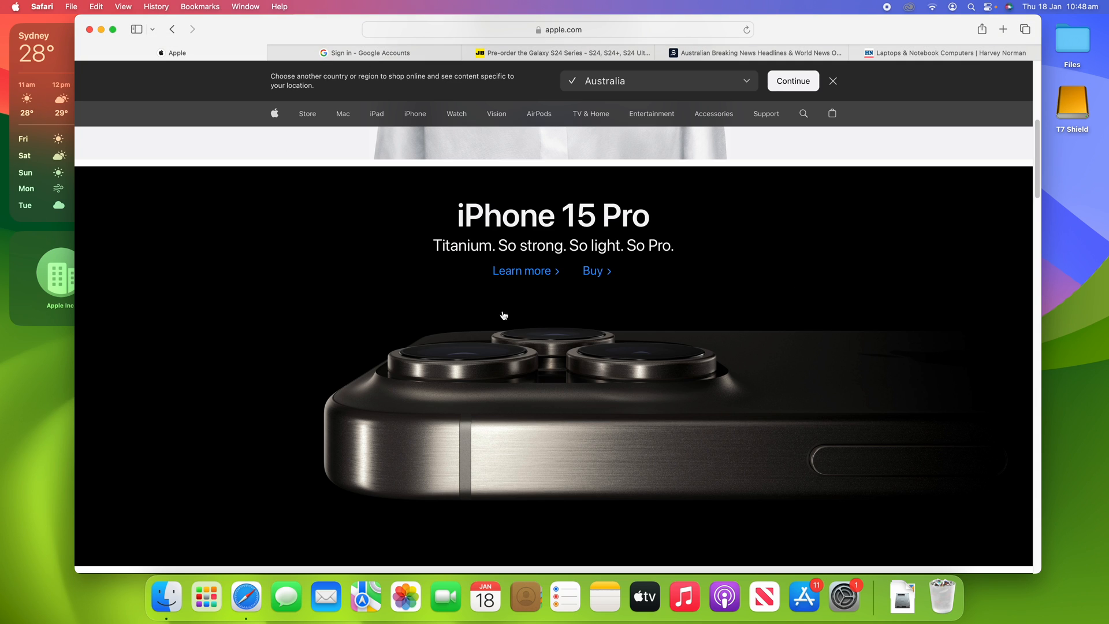
mouse_move(929, 239)
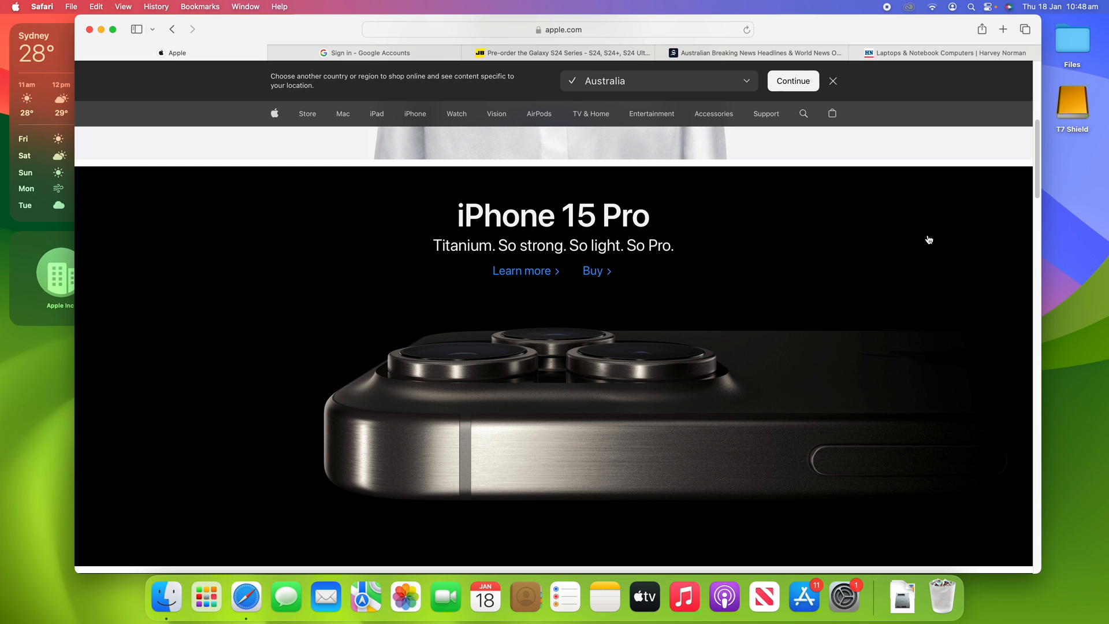
scroll(down, 3)
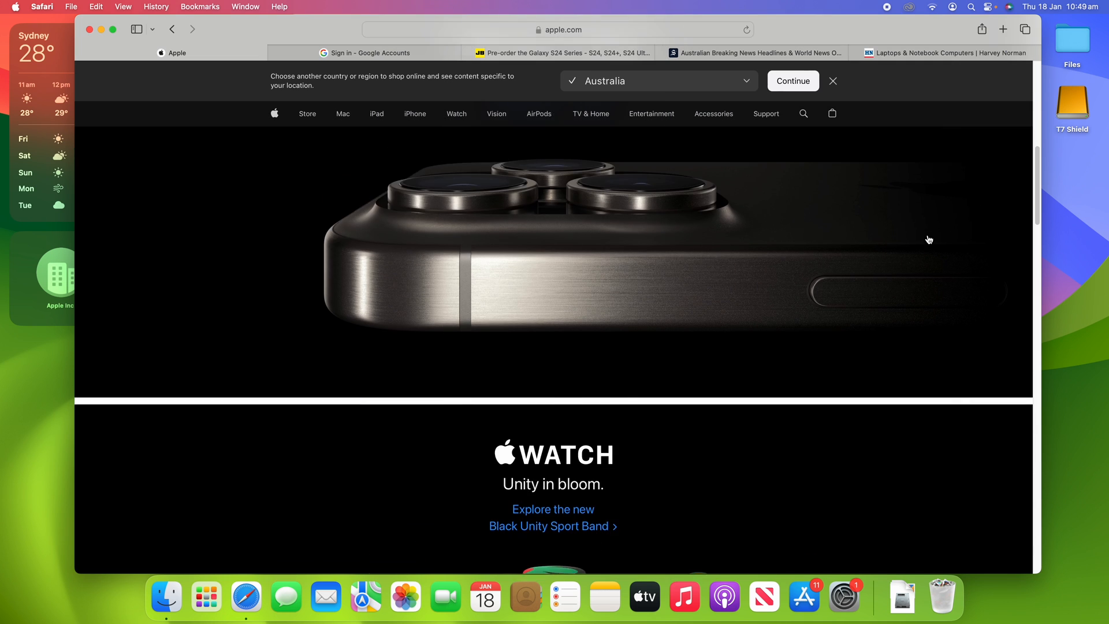
scroll(down, 3)
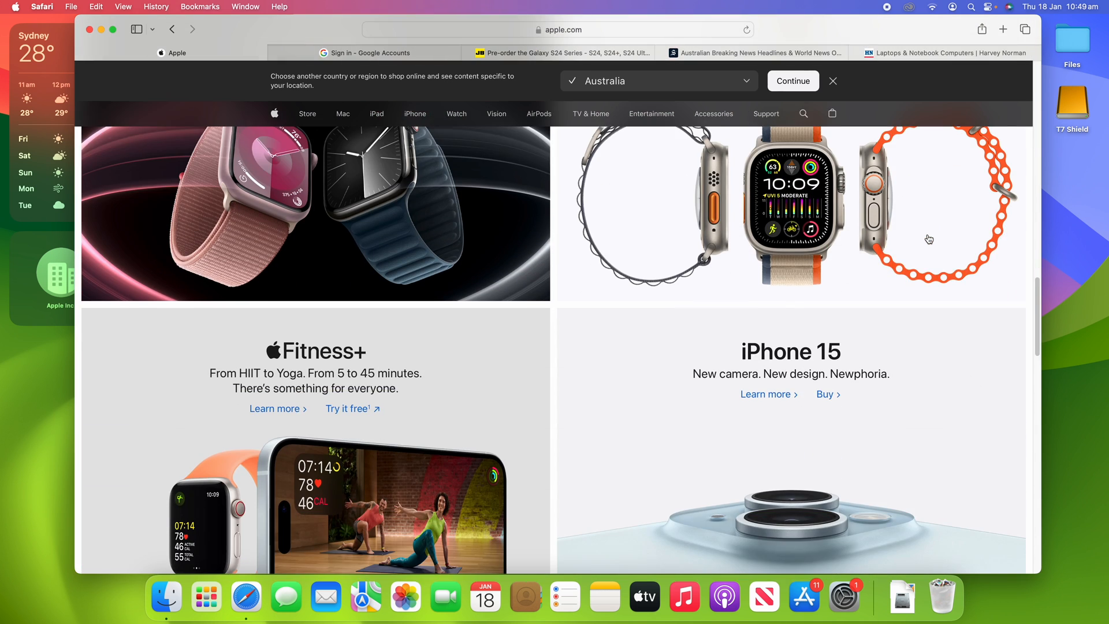
scroll(down, 3)
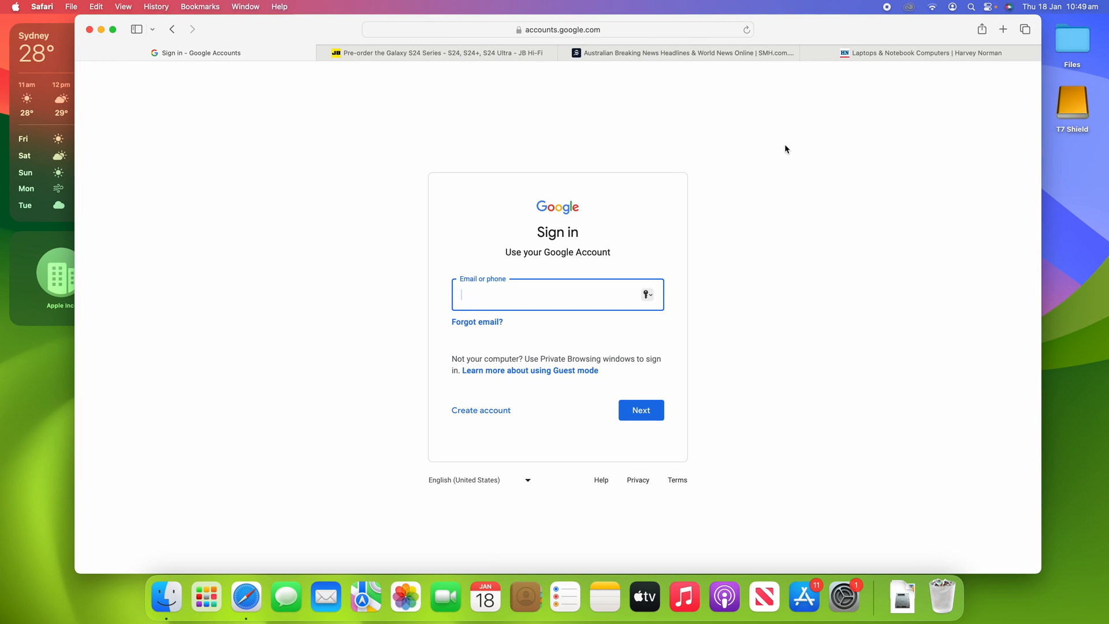
click(172, 52)
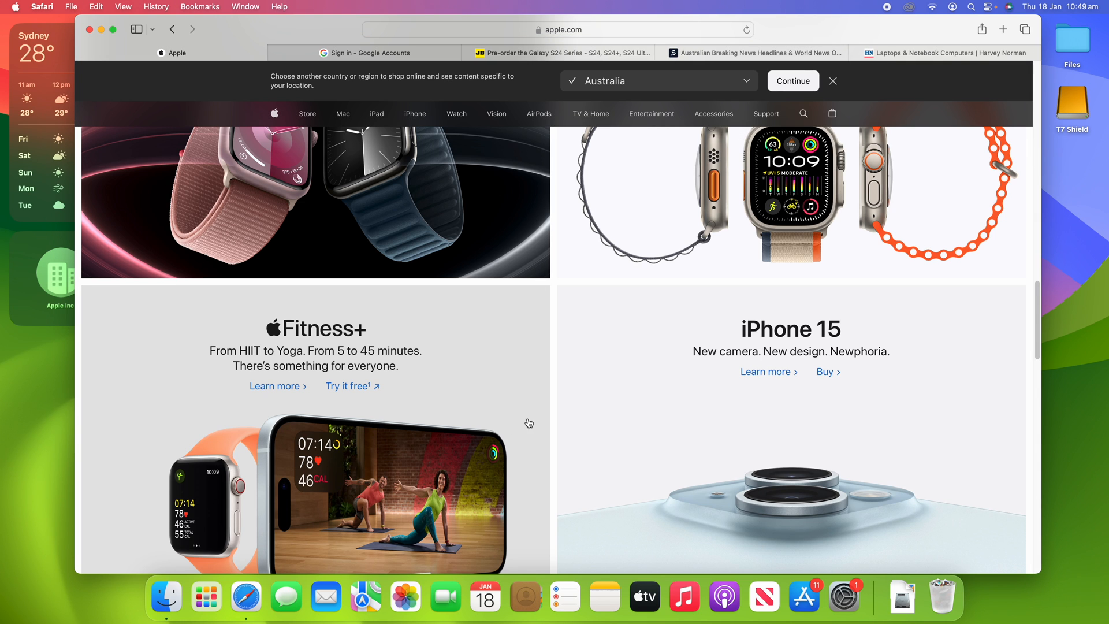
mouse_move(553, 285)
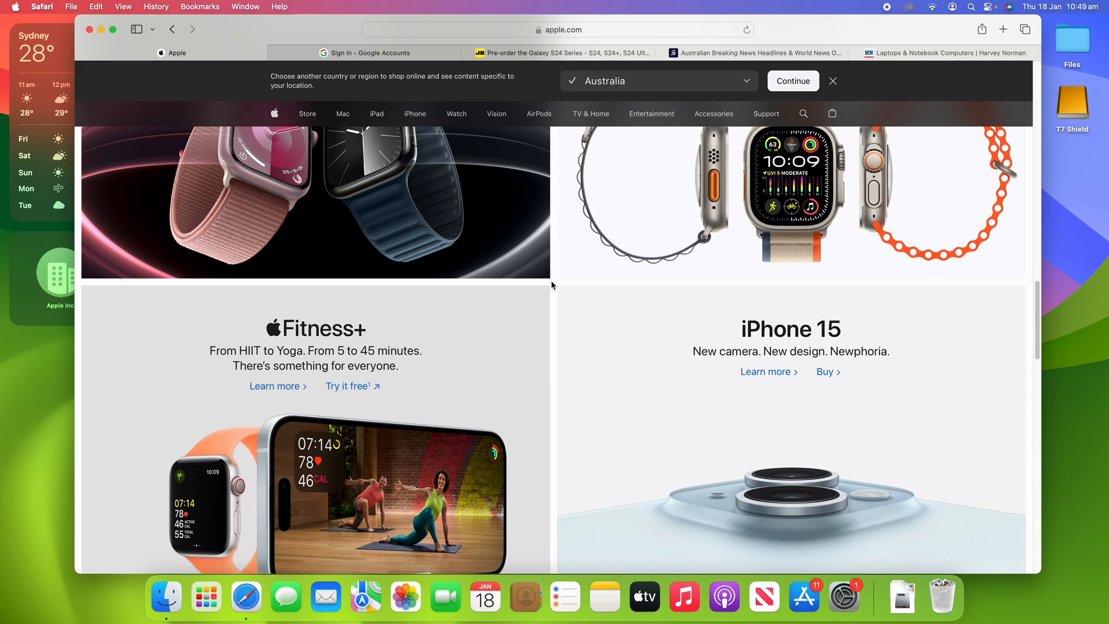
scroll(down, 3)
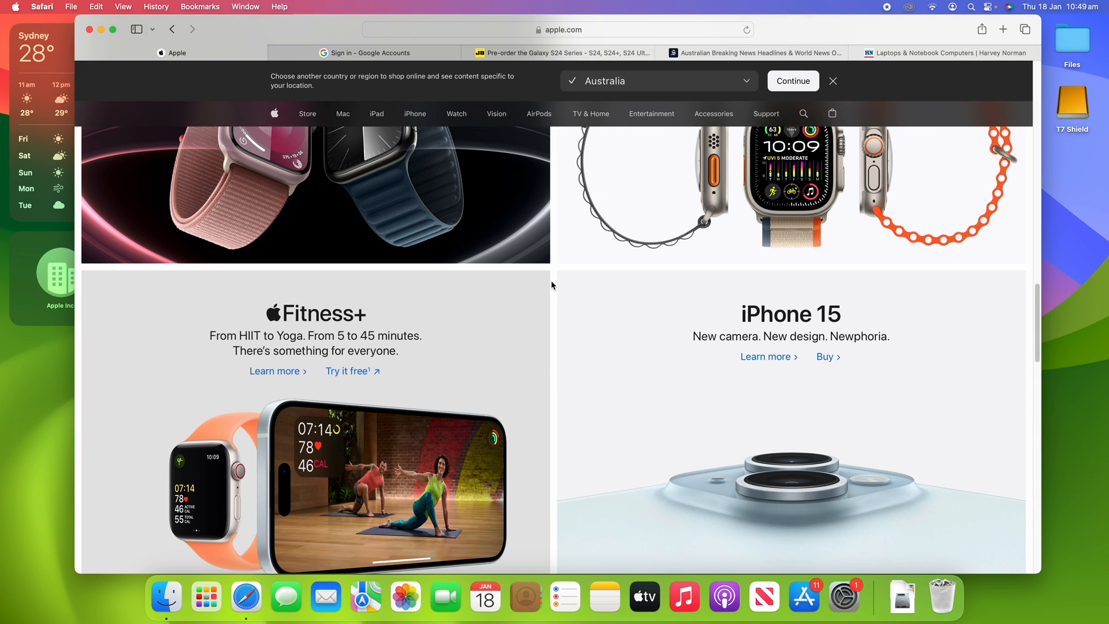
scroll(down, 3)
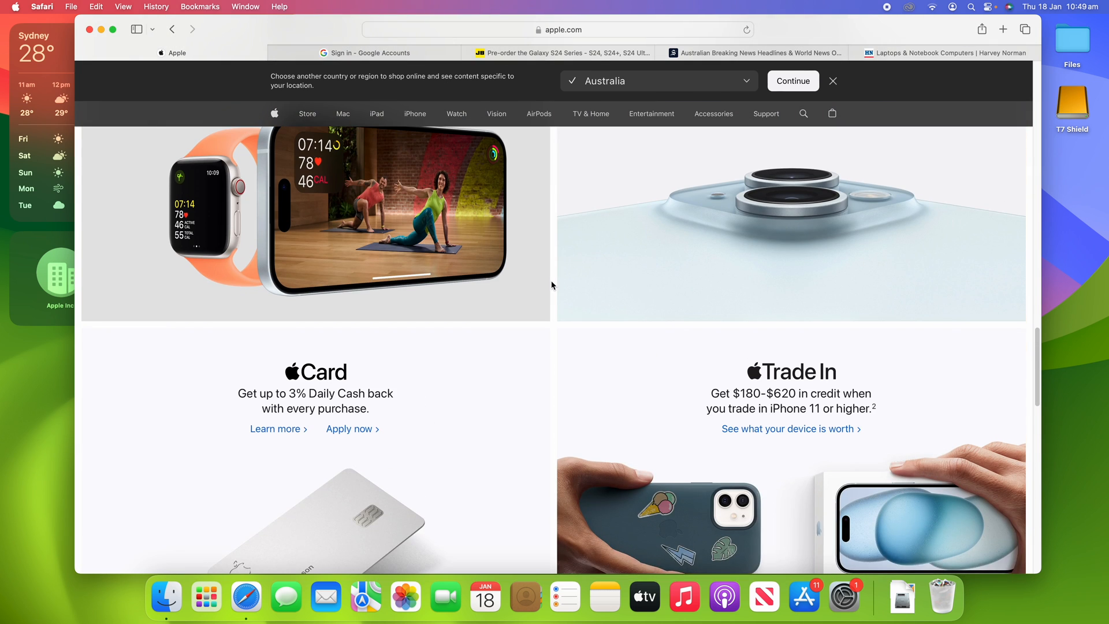
scroll(up, 3)
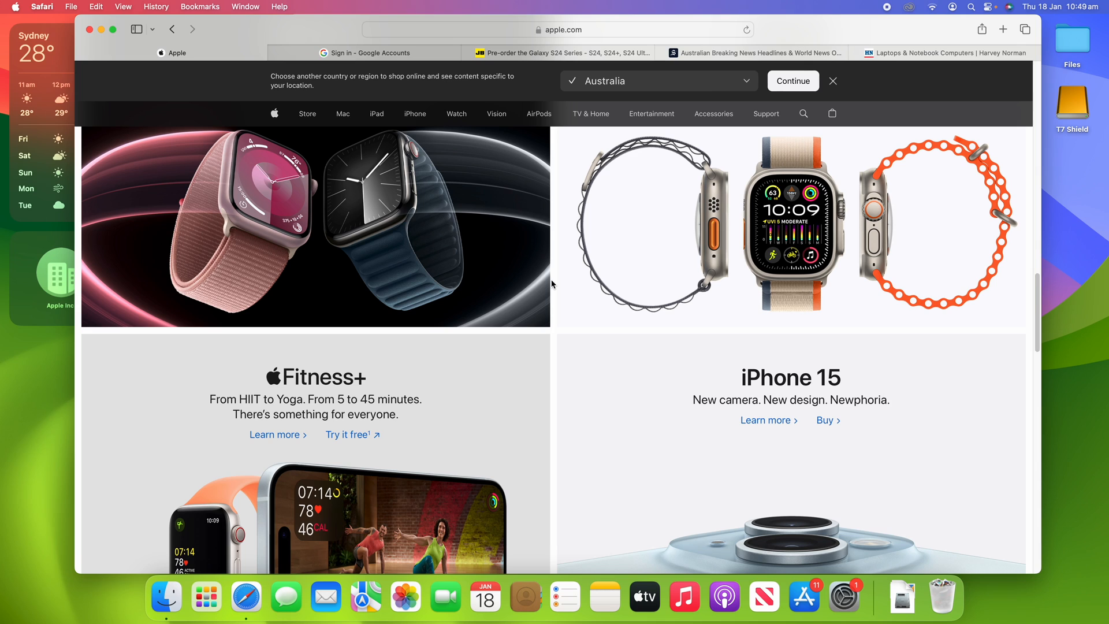
mouse_move(550, 276)
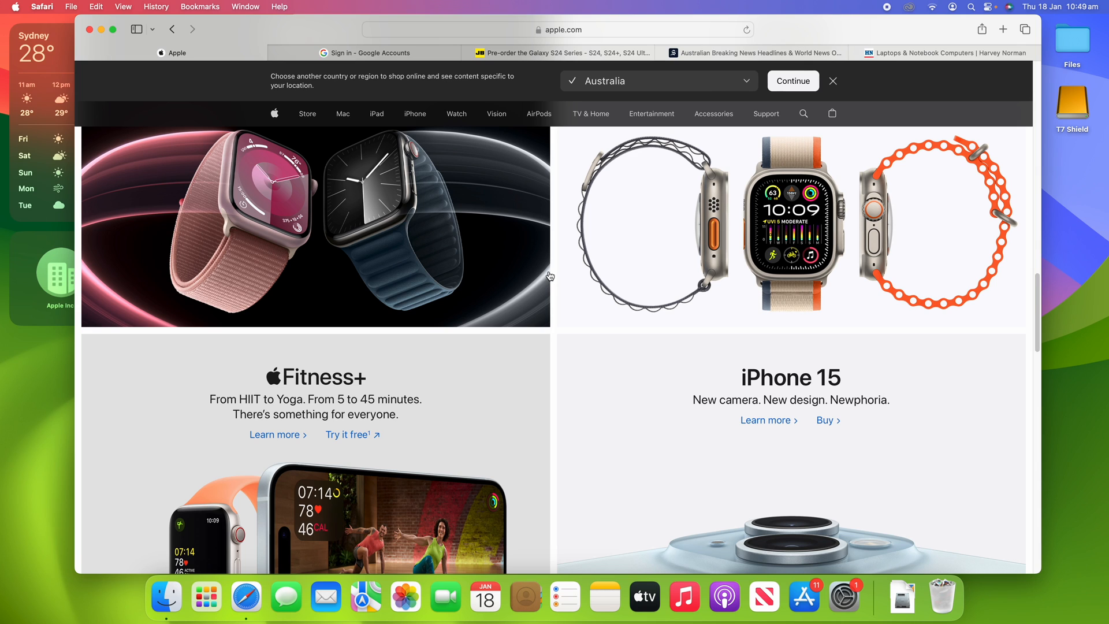
mouse_move(554, 269)
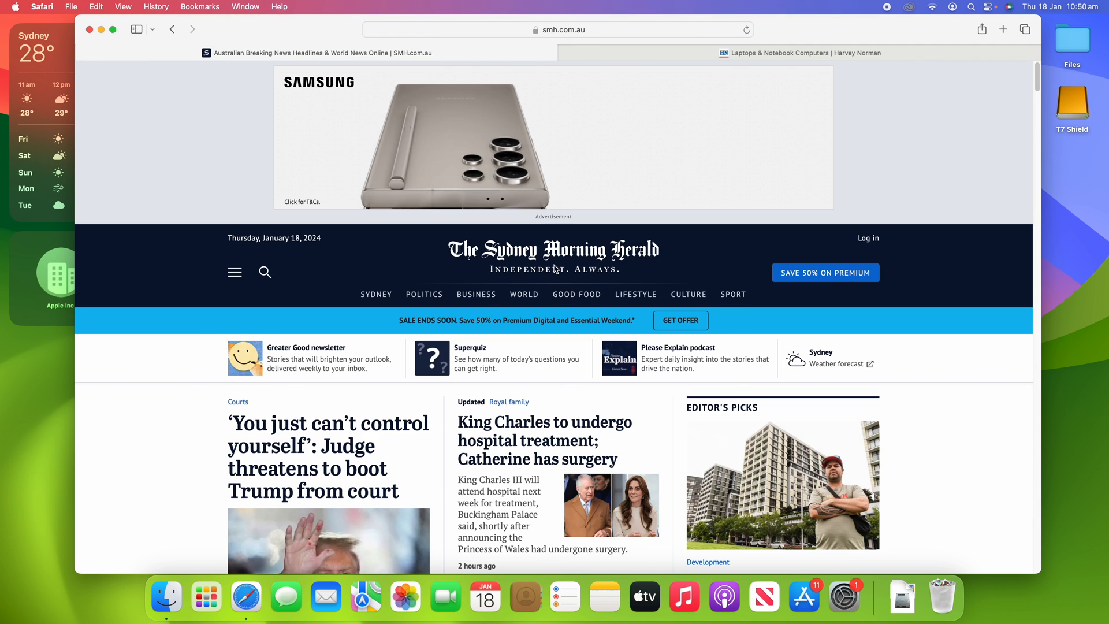
- Close the remaining Safari window, leaving the desktop showing
click(89, 30)
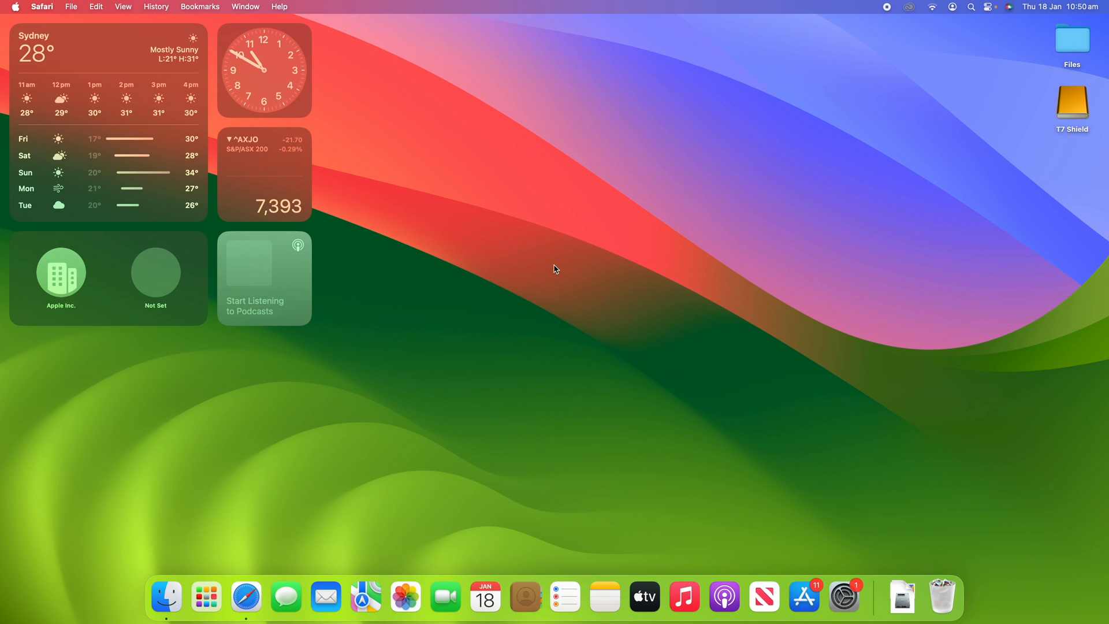